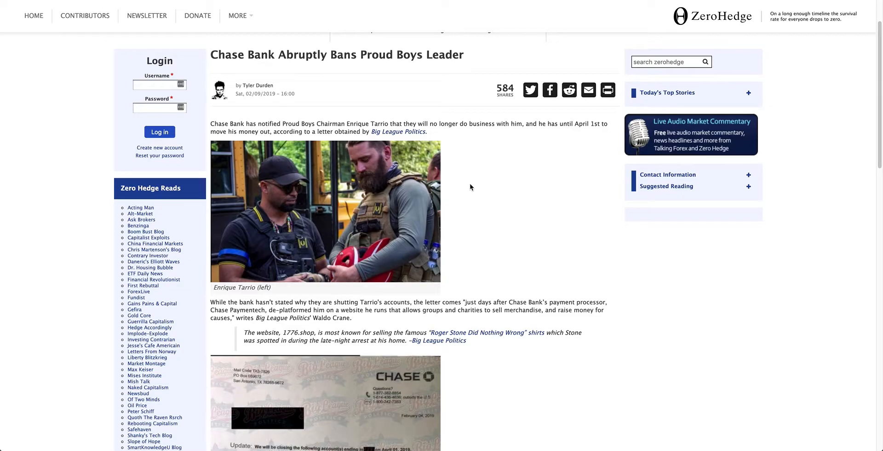
mouse_move(483, 182)
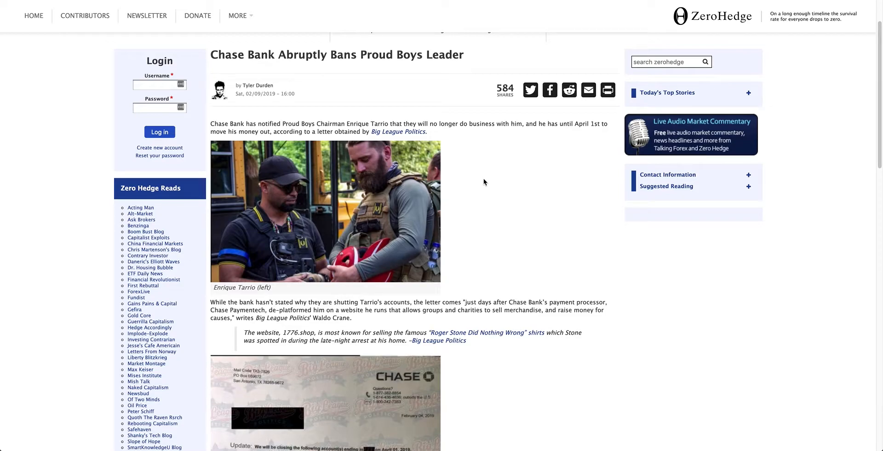
mouse_move(487, 179)
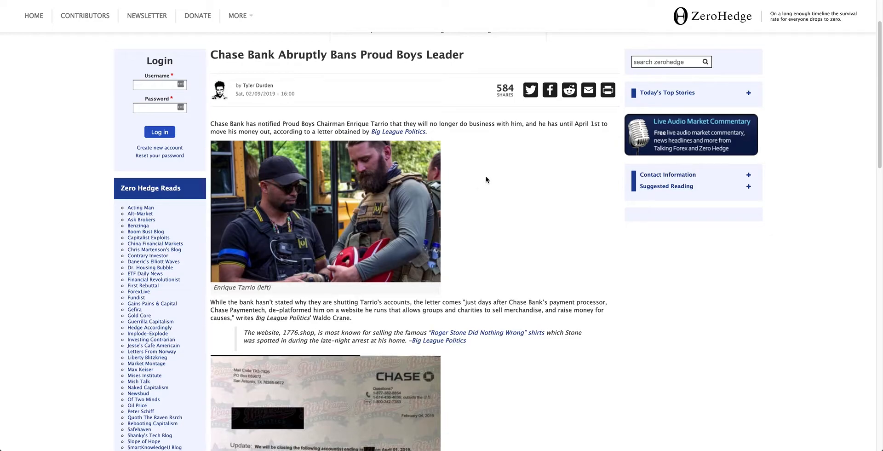
mouse_move(433, 160)
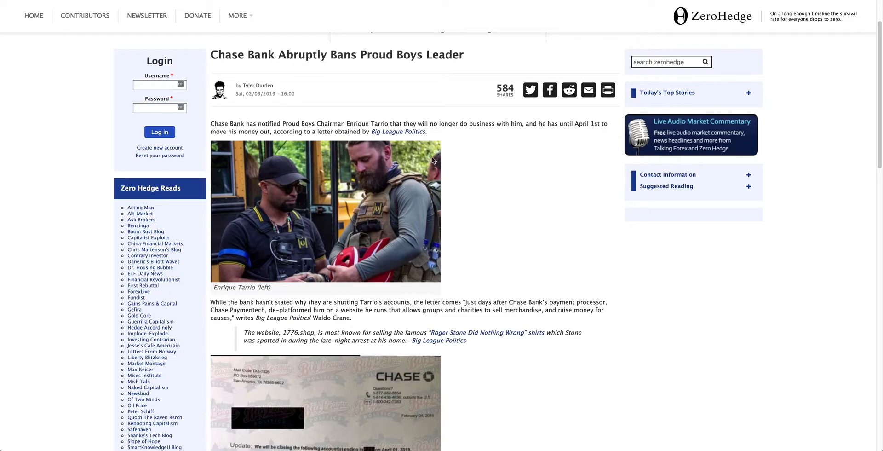
mouse_move(233, 5)
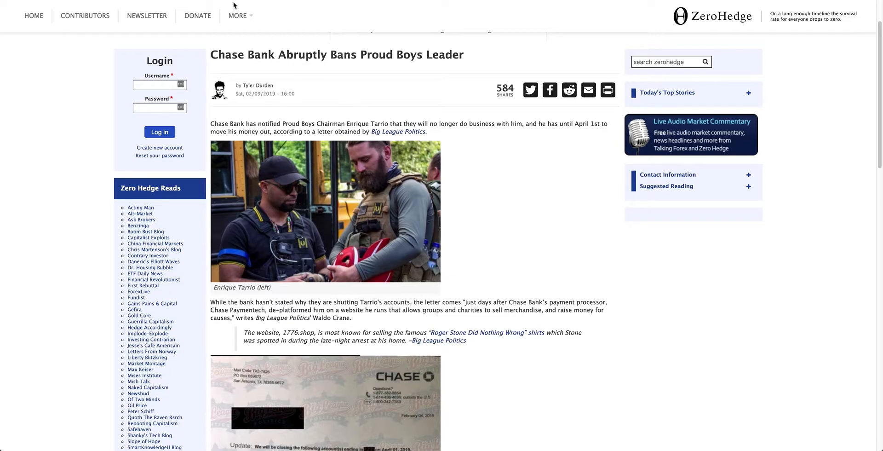
mouse_move(233, 6)
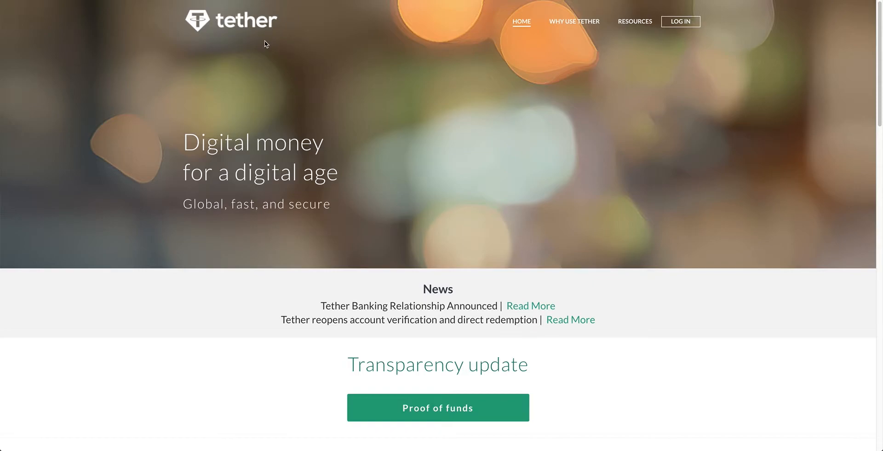
mouse_move(346, 138)
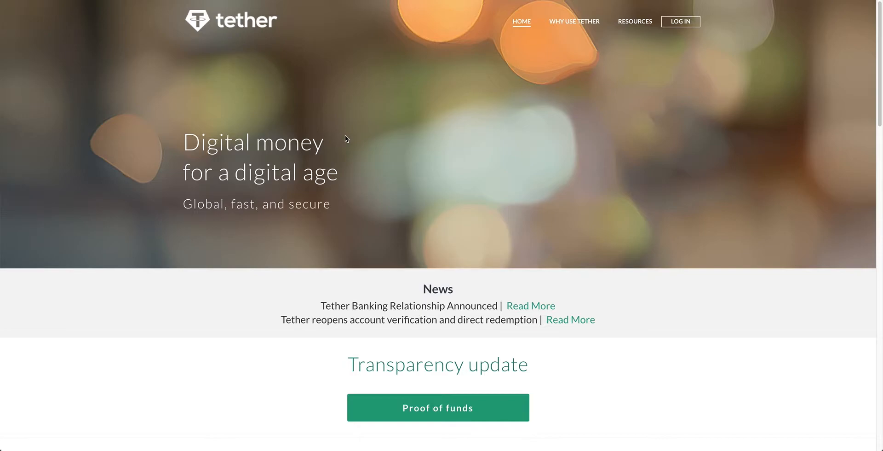
mouse_move(326, 116)
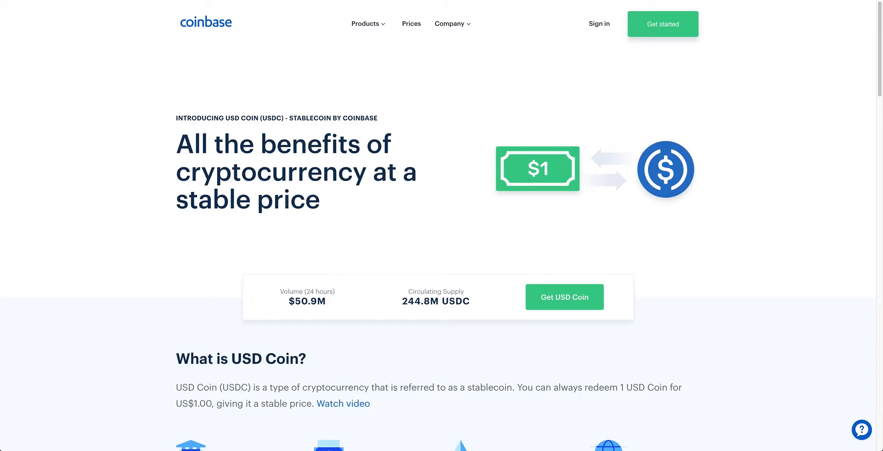
mouse_move(311, 11)
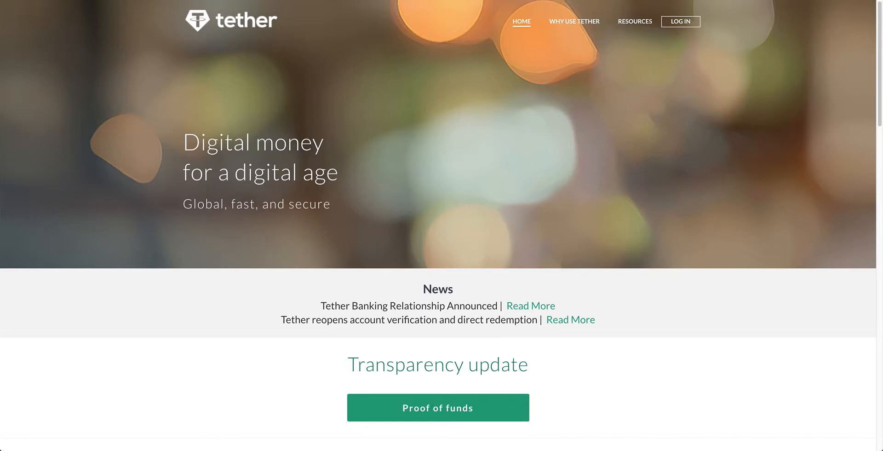
mouse_move(335, 40)
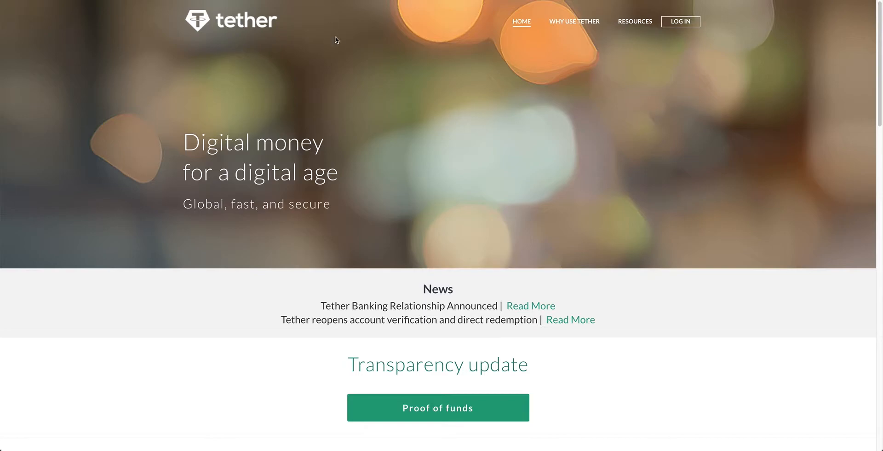
mouse_move(345, 61)
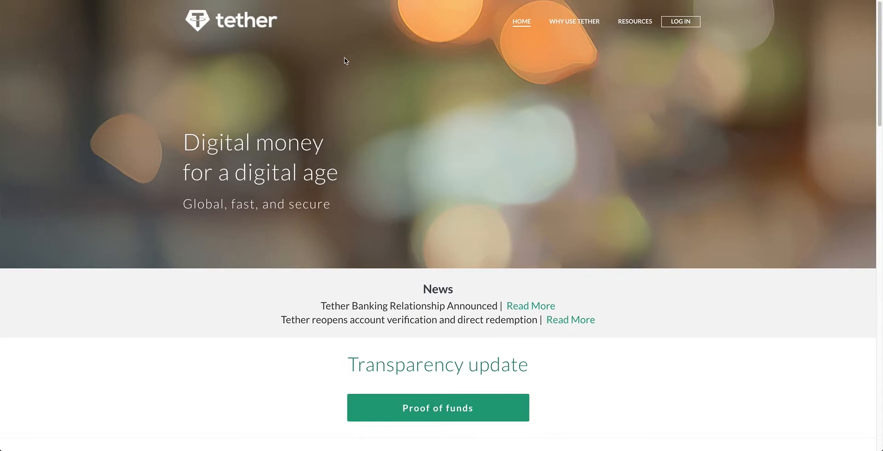
mouse_move(353, 69)
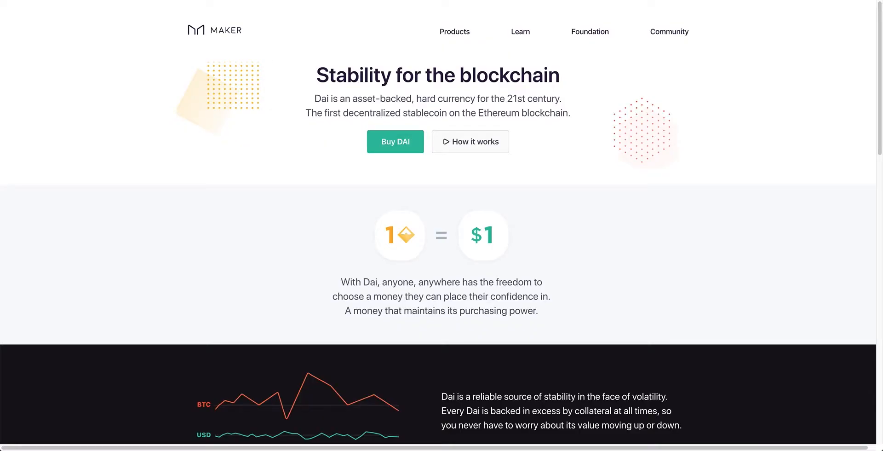
mouse_move(430, 123)
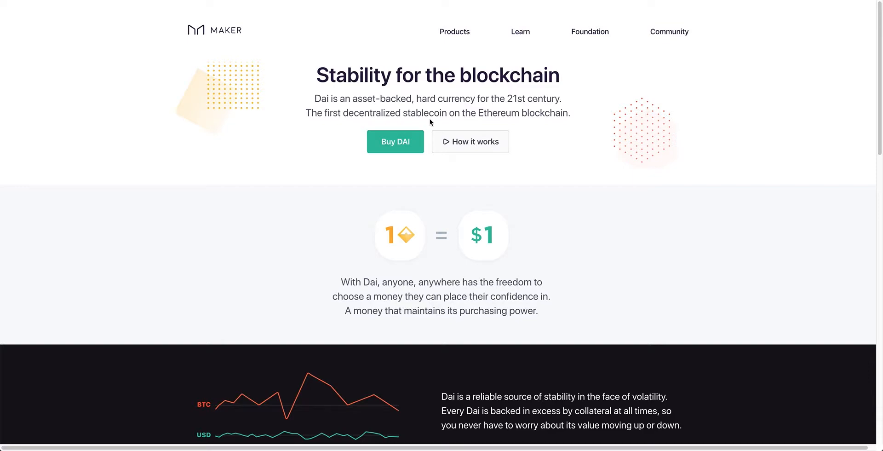
mouse_move(433, 131)
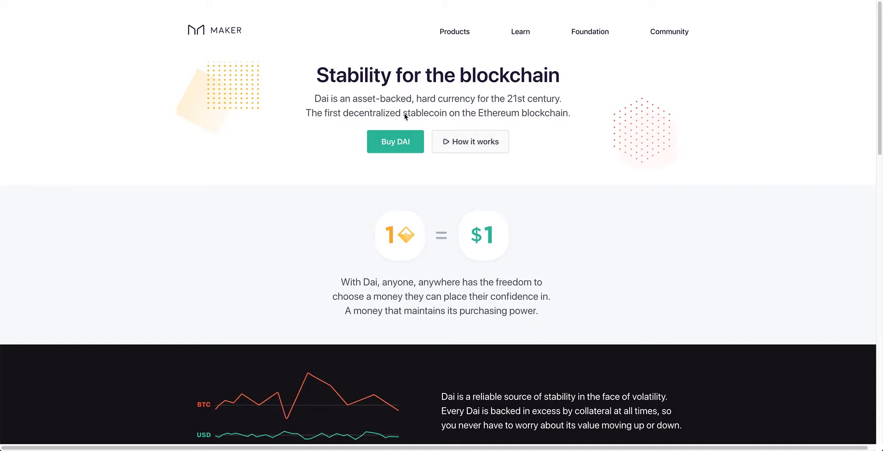
mouse_move(480, 114)
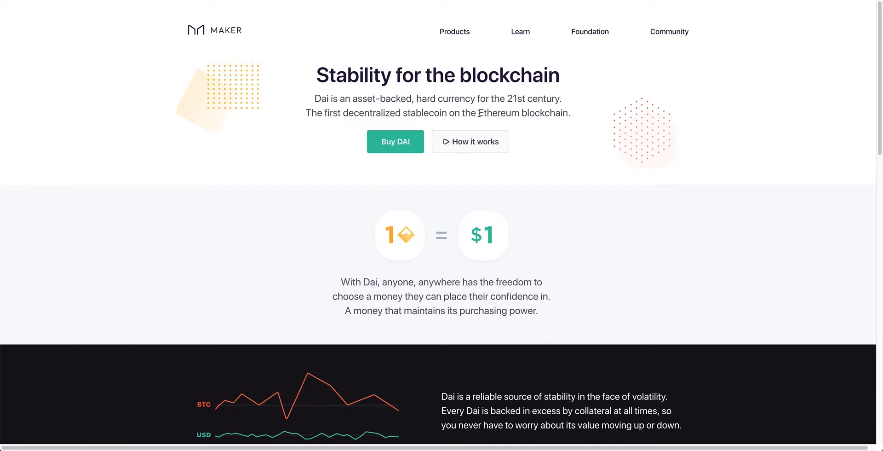
mouse_move(481, 126)
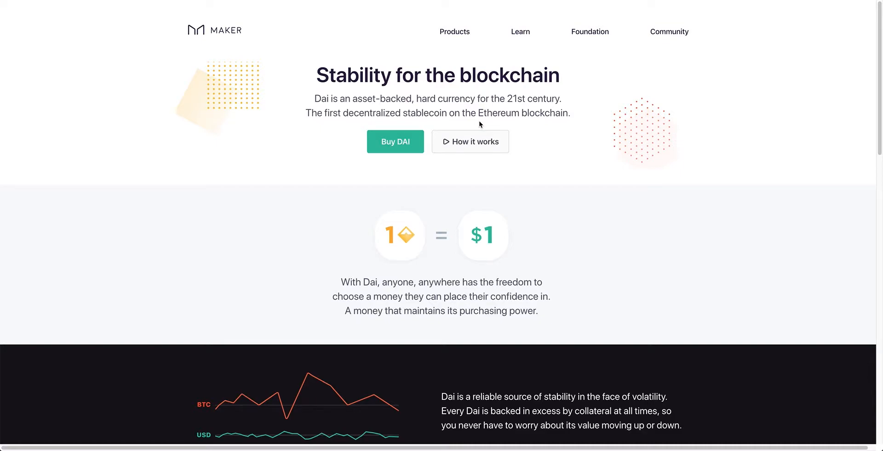
mouse_move(364, 277)
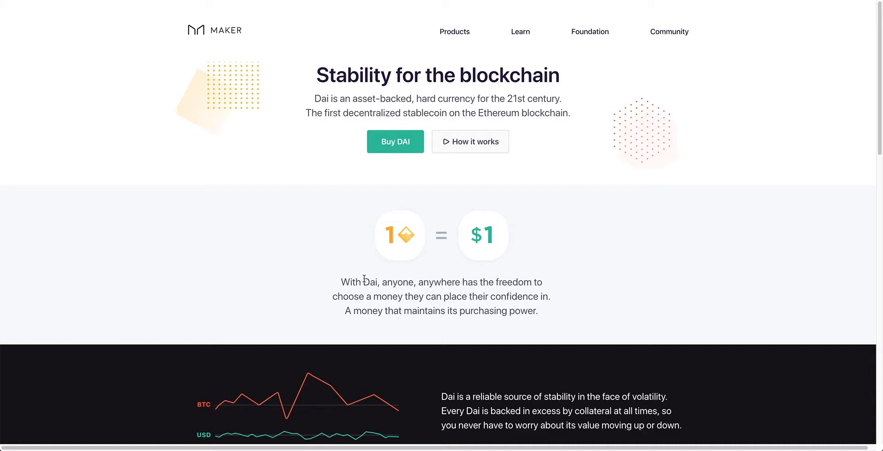
mouse_move(396, 344)
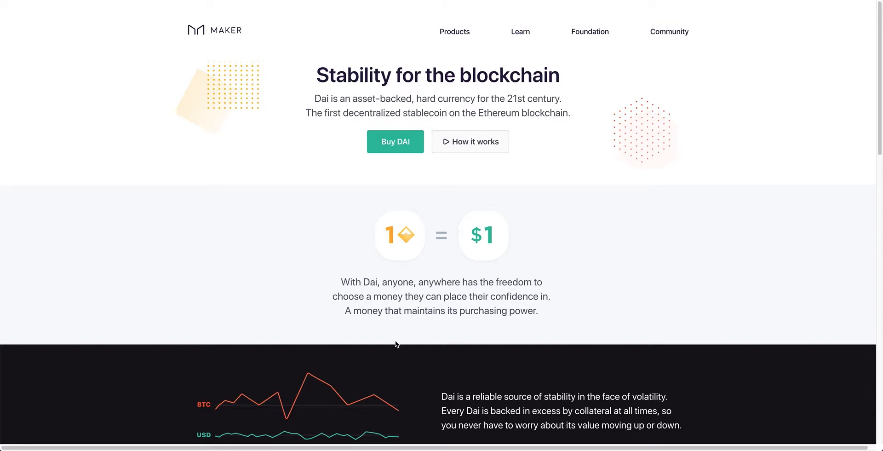
mouse_move(432, 211)
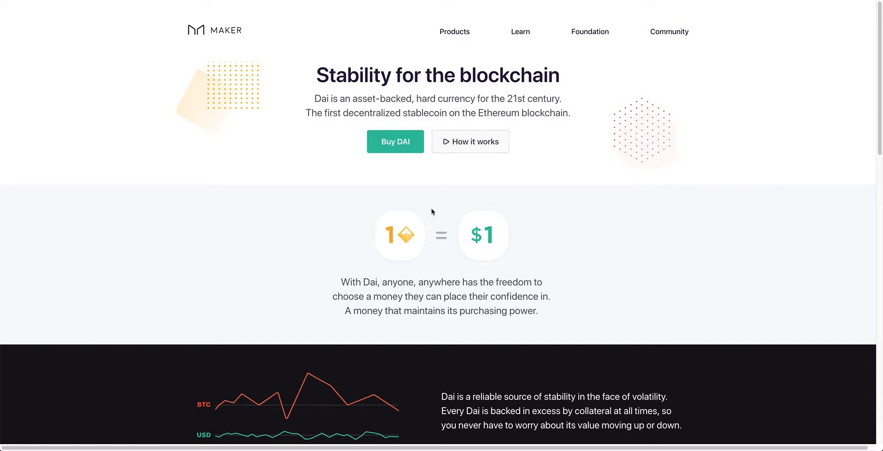
mouse_move(484, 245)
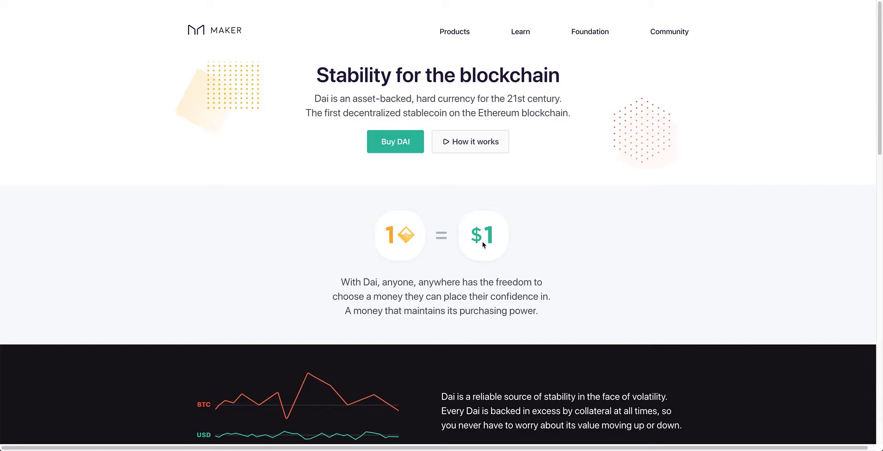
mouse_move(479, 248)
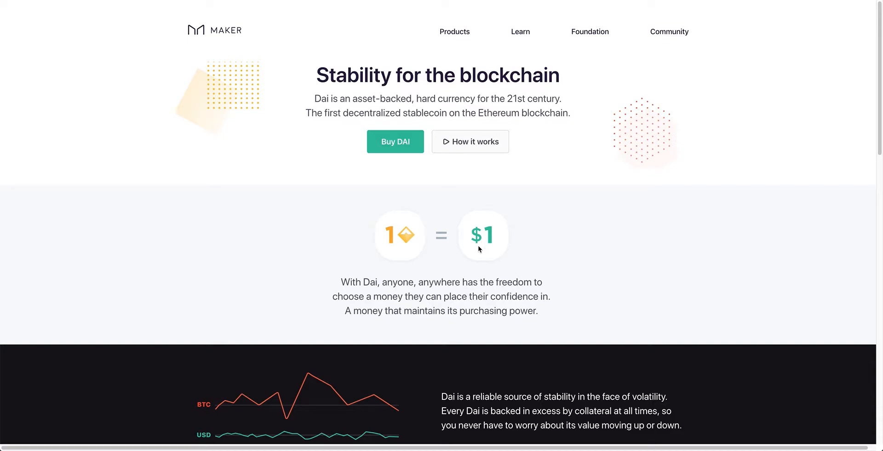
mouse_move(413, 265)
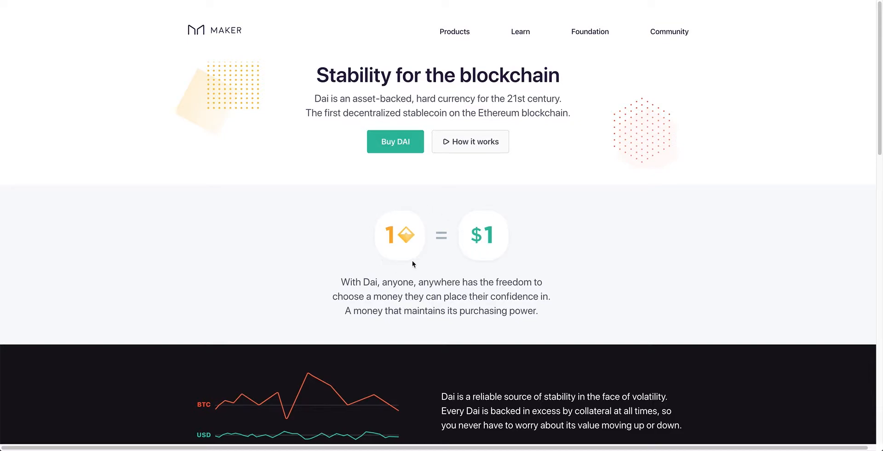
mouse_move(422, 214)
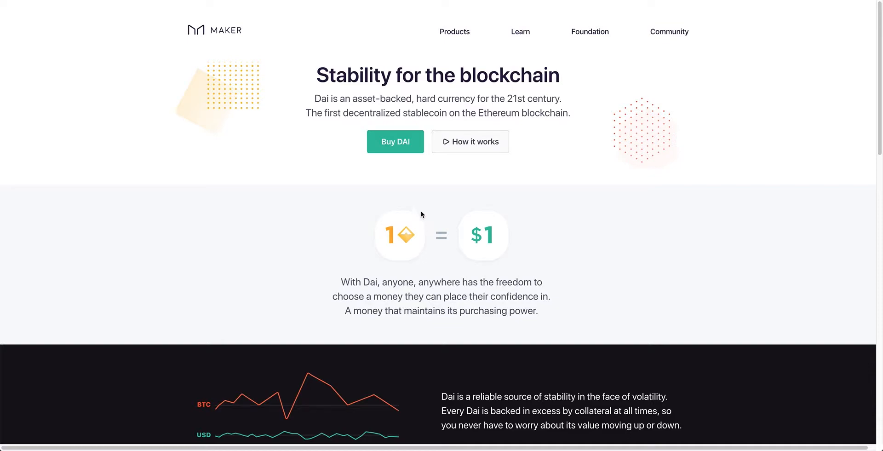
mouse_move(407, 275)
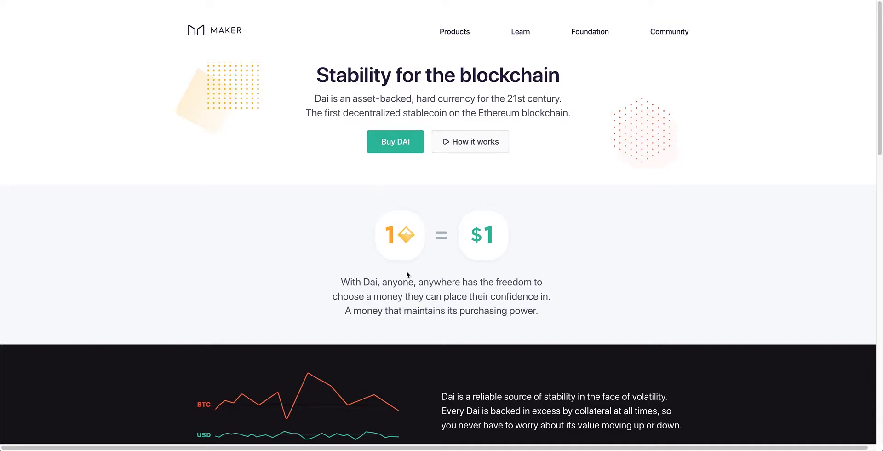
mouse_move(393, 258)
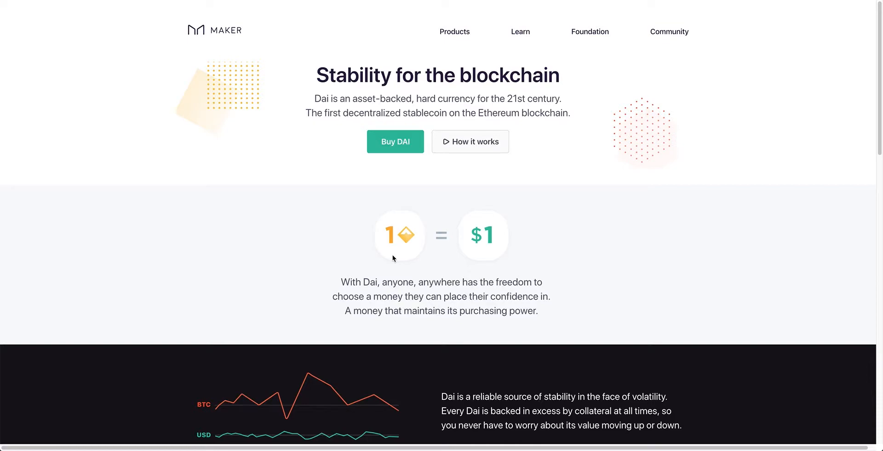
mouse_move(419, 268)
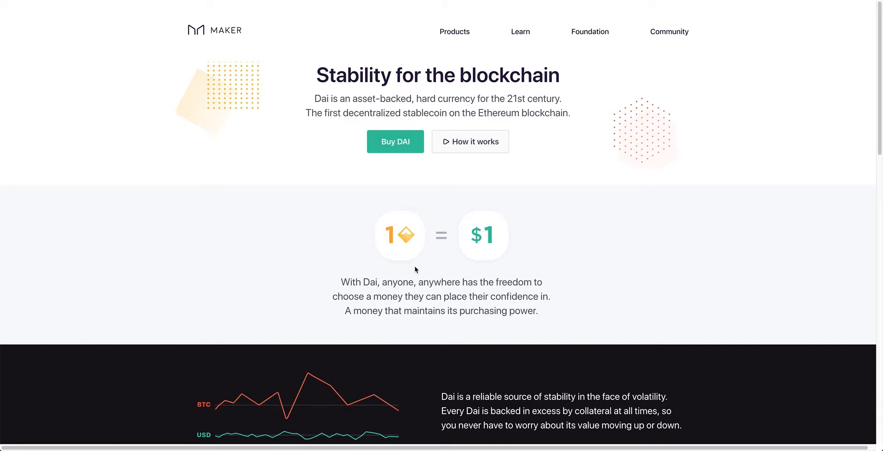
mouse_move(297, 241)
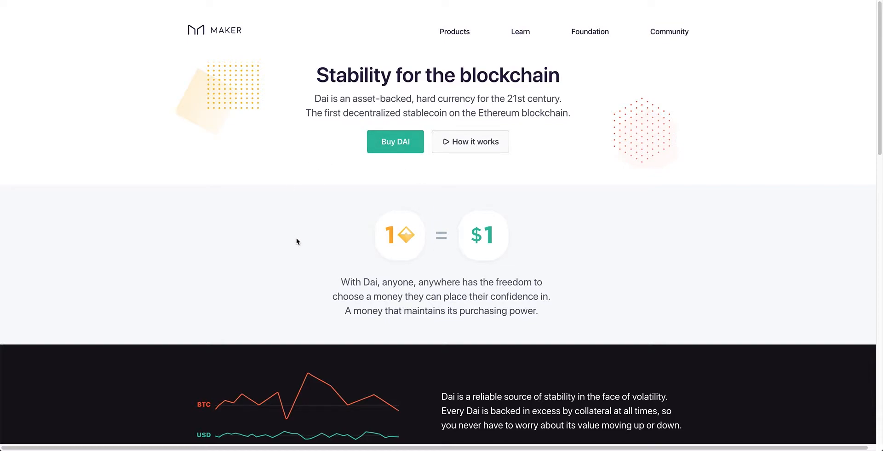
mouse_move(418, 253)
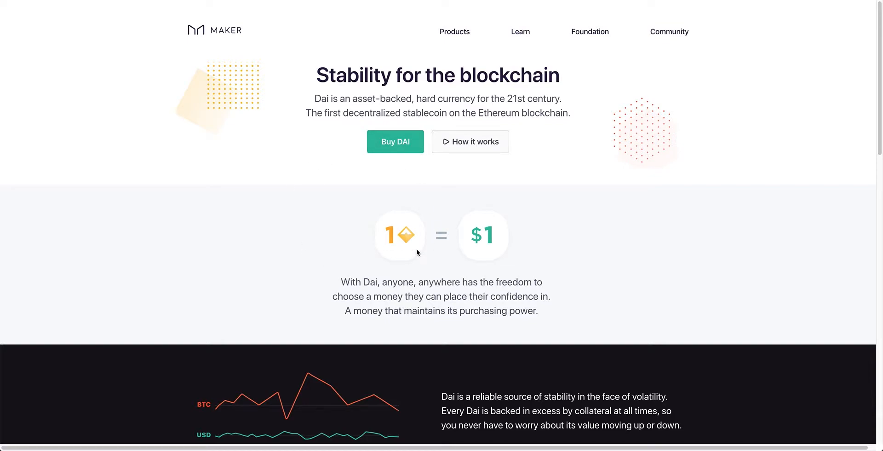
mouse_move(344, 60)
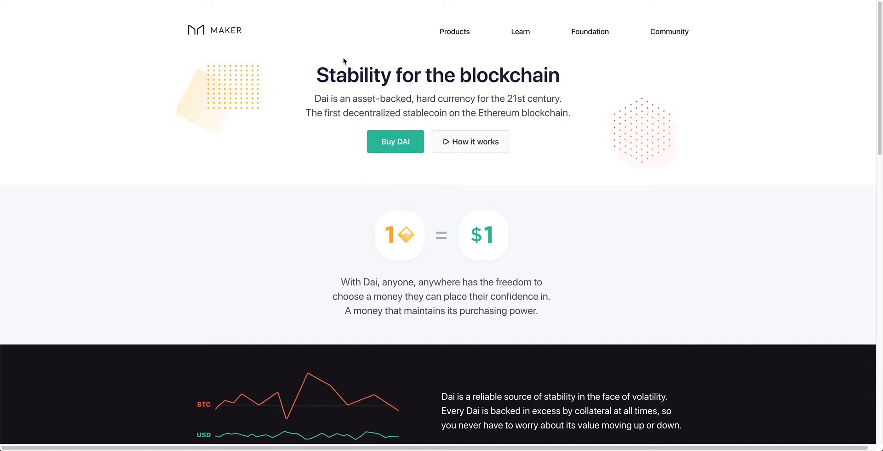
Step: Go from Maker's Dai page to the CDP Portal for generating Dai
click(395, 141)
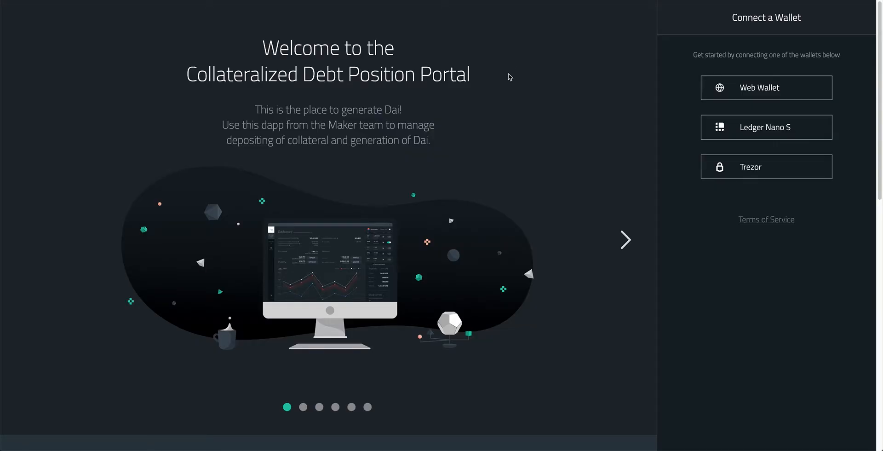
mouse_move(241, 165)
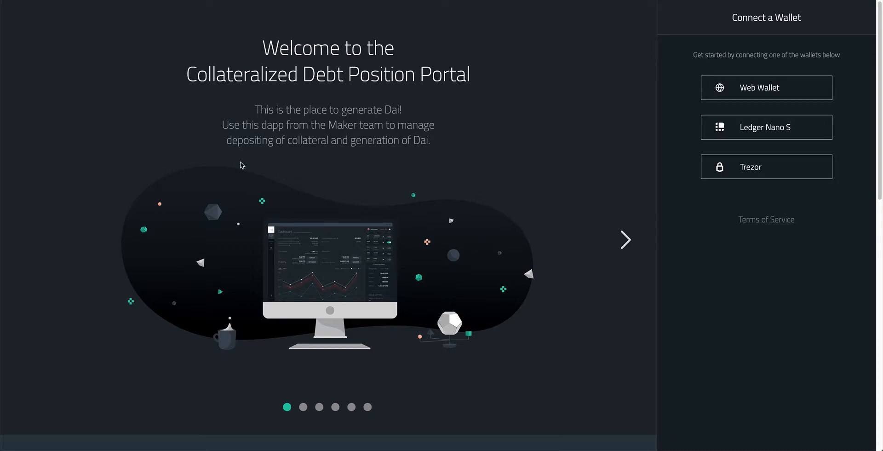
mouse_move(454, 208)
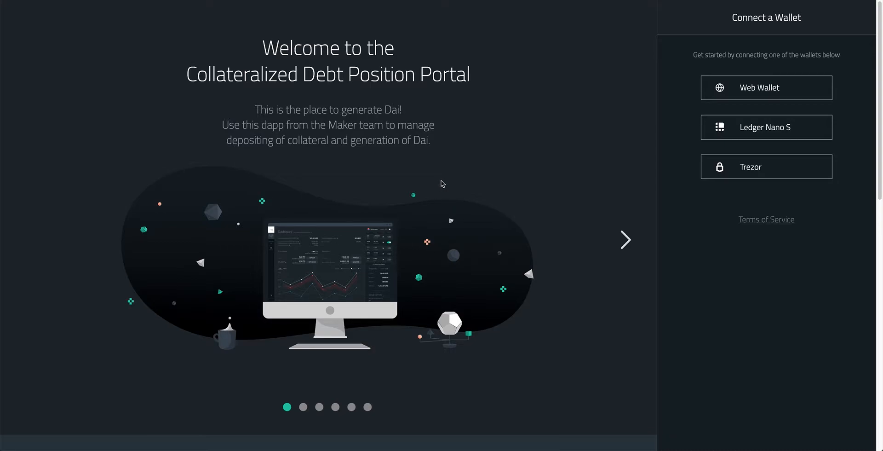
mouse_move(454, 184)
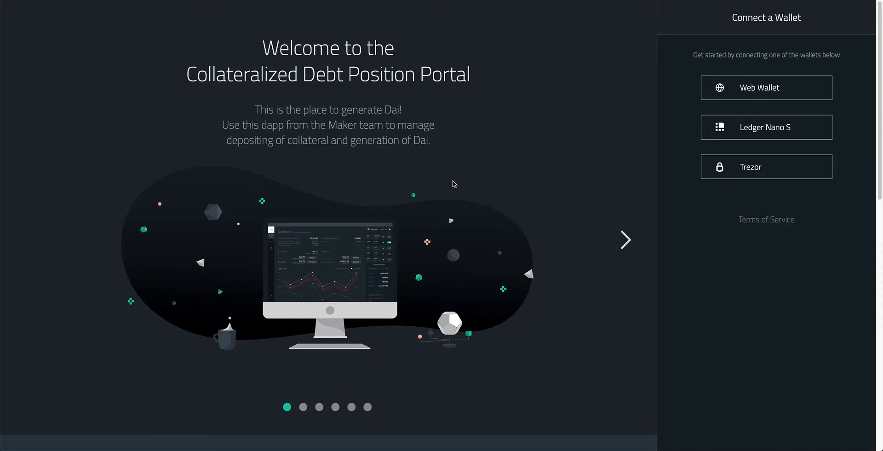
mouse_move(486, 177)
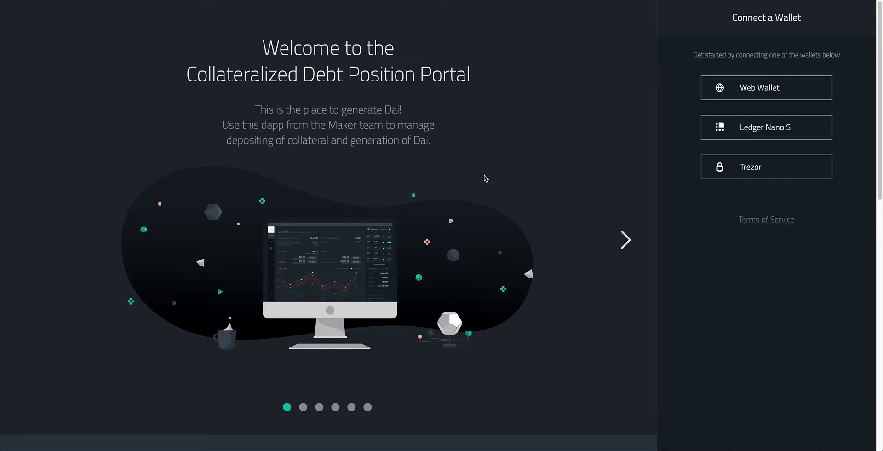
mouse_move(482, 144)
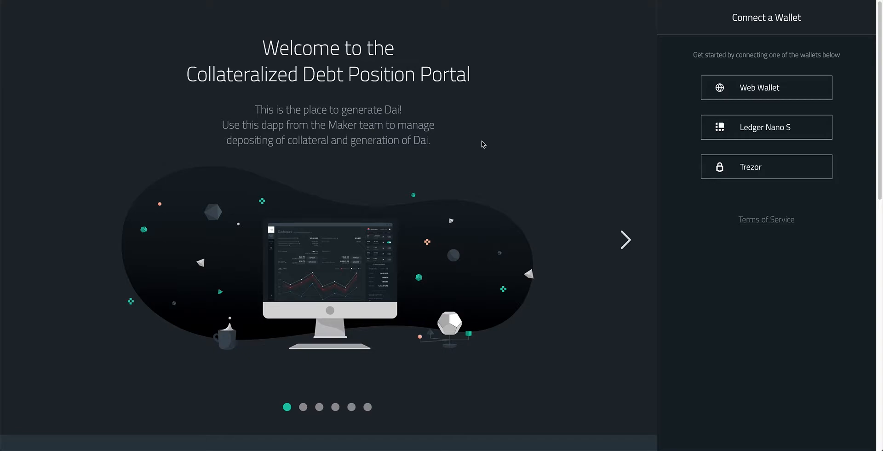
mouse_move(331, 68)
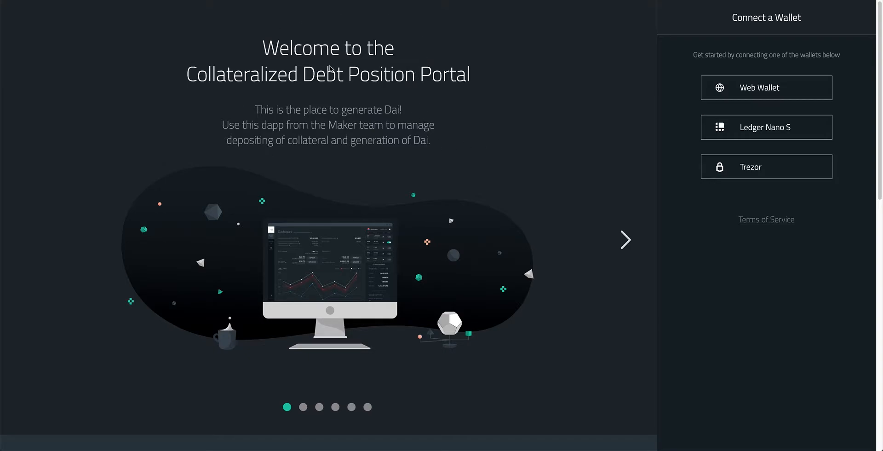
mouse_move(333, 65)
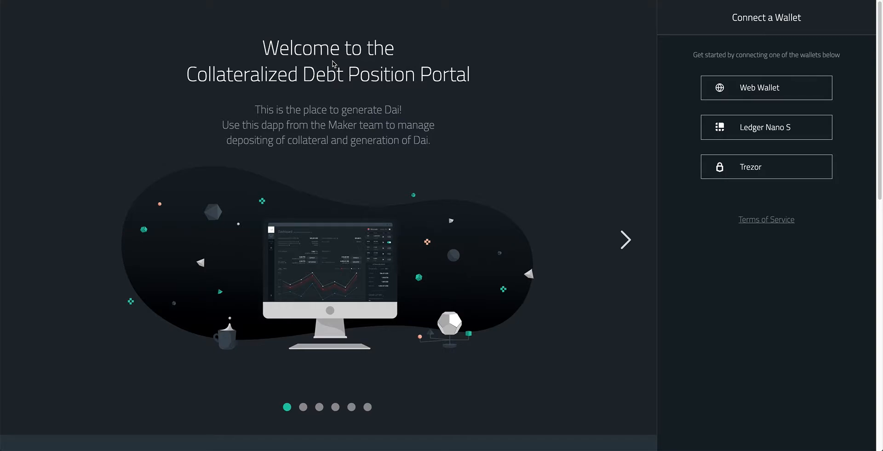
mouse_move(259, 27)
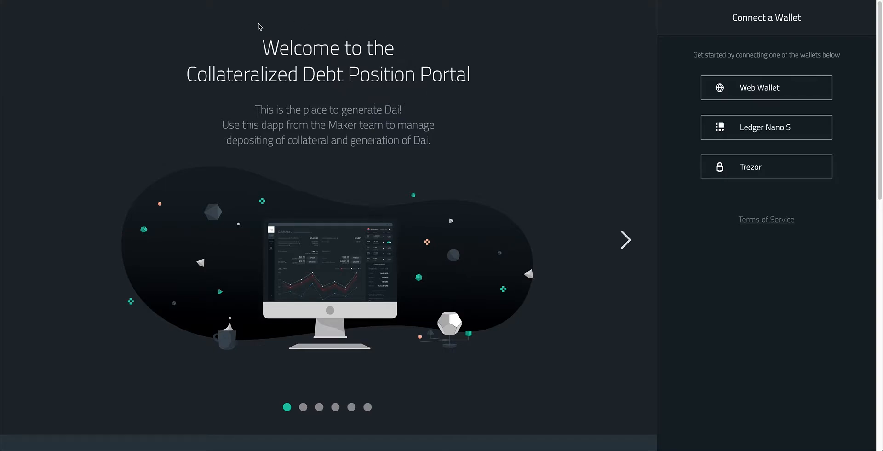
mouse_move(294, 136)
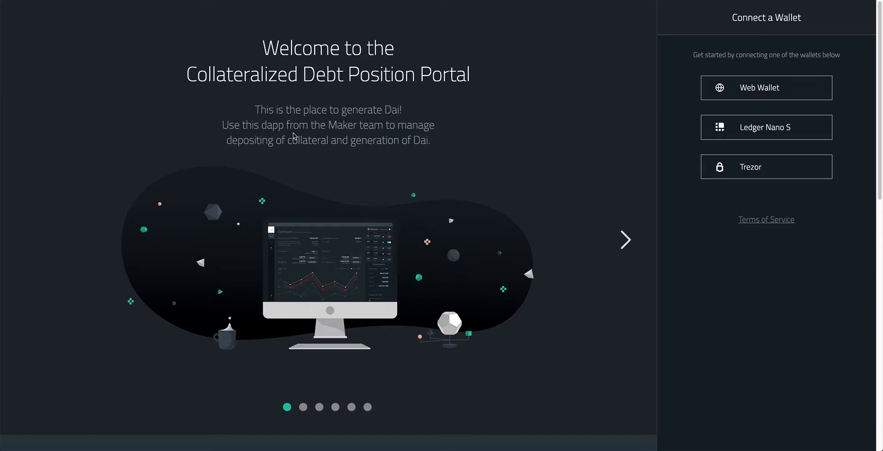
mouse_move(372, 102)
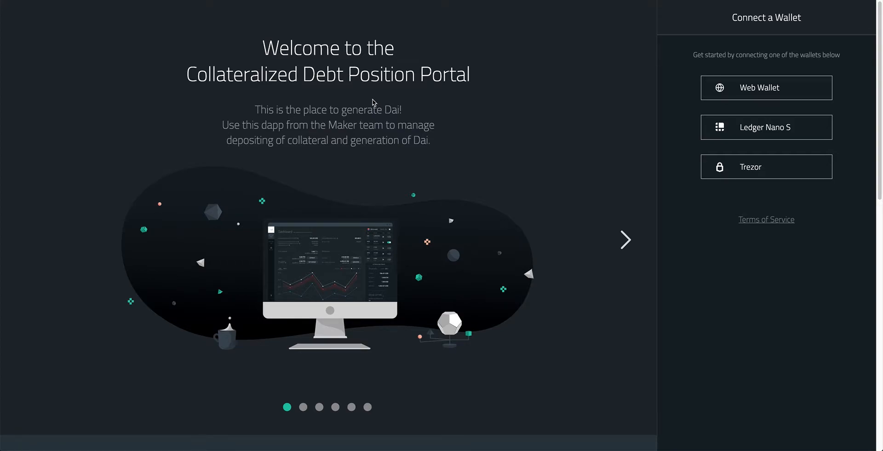
mouse_move(287, 212)
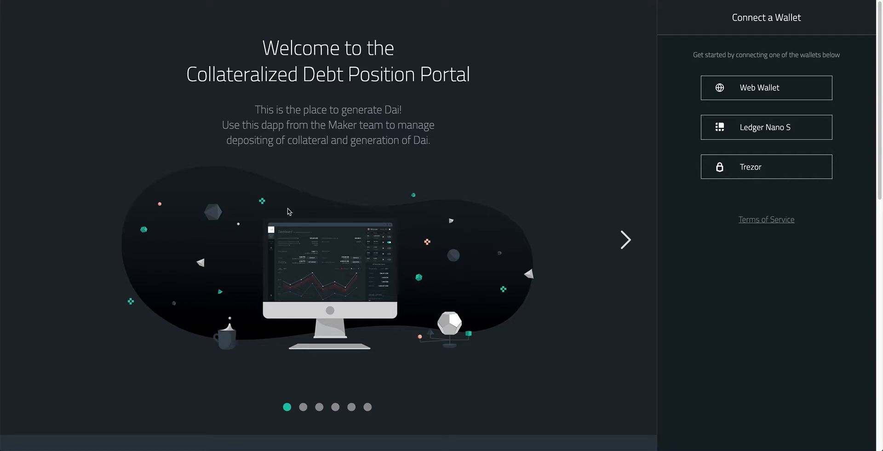
mouse_move(348, 179)
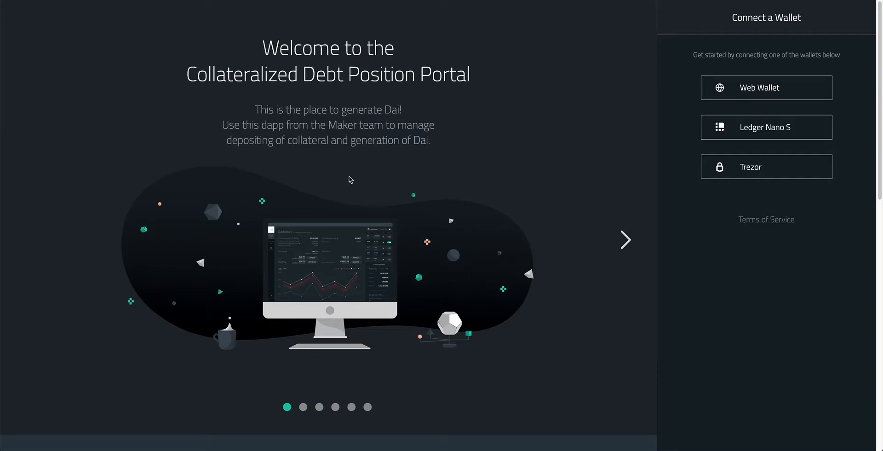
mouse_move(351, 177)
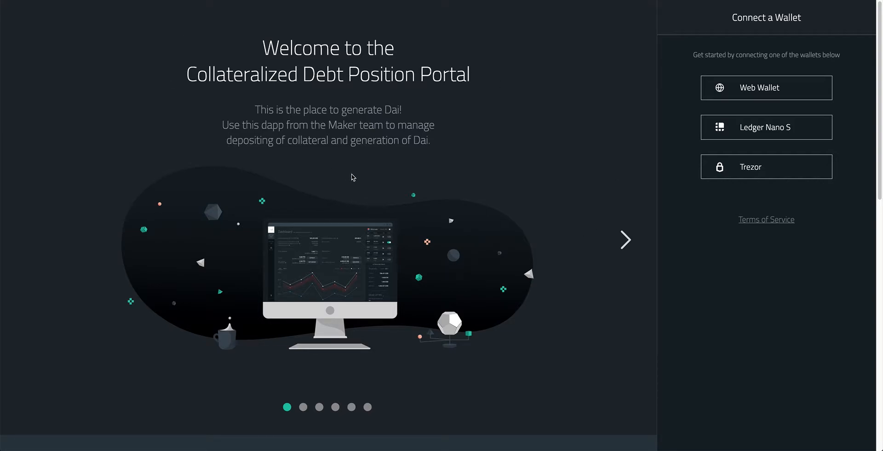
mouse_move(268, 3)
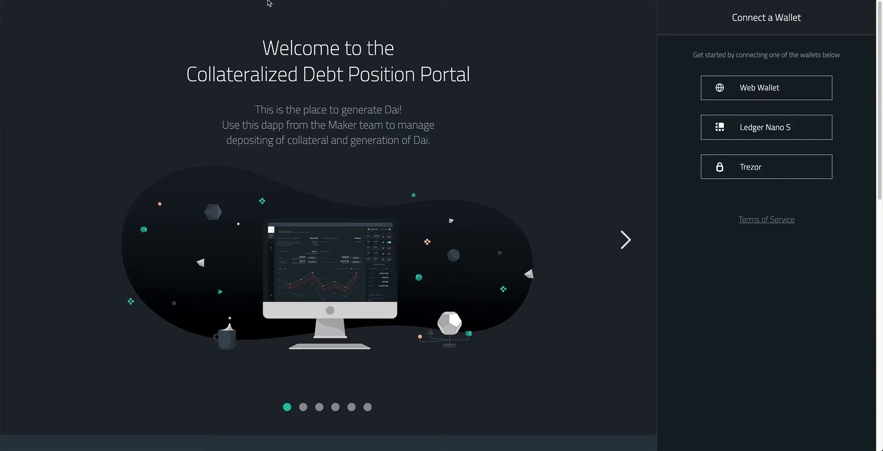
mouse_move(417, 32)
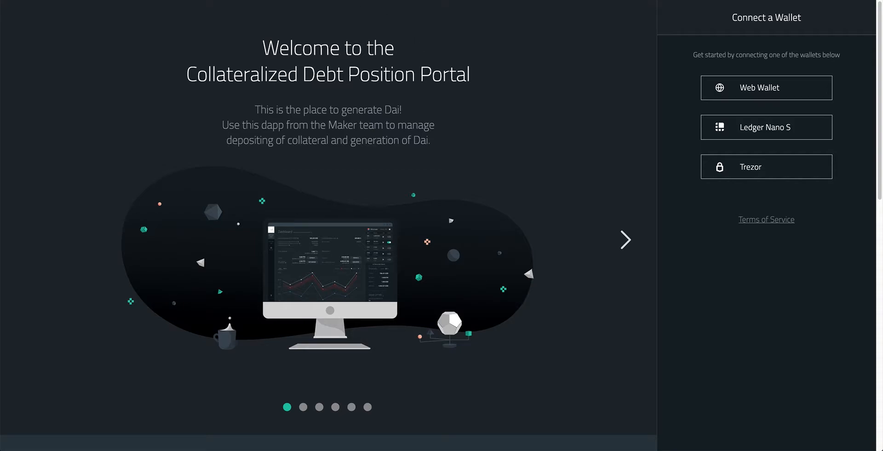
mouse_move(254, 31)
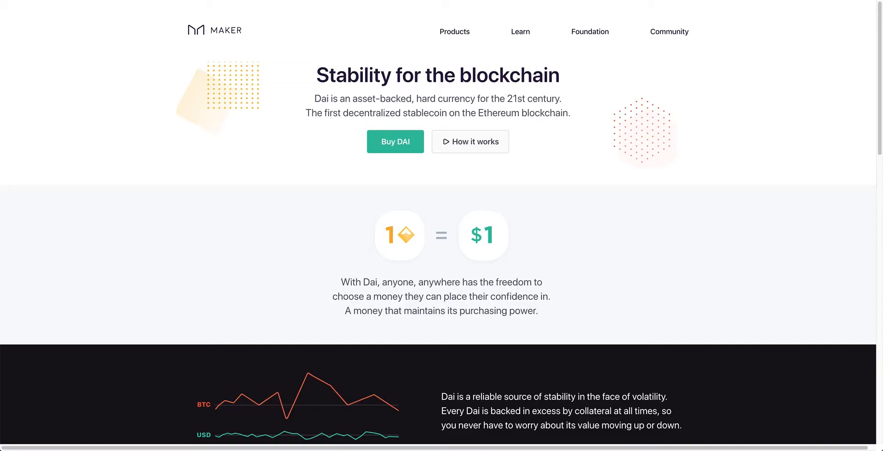
mouse_move(533, 308)
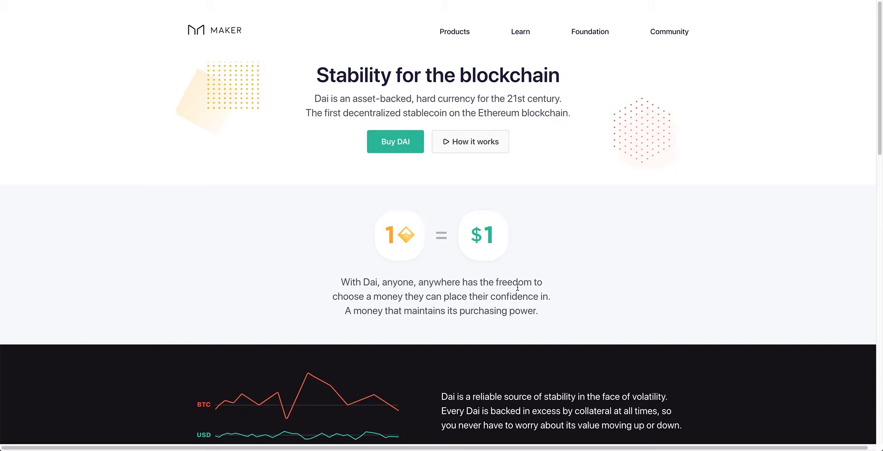
mouse_move(515, 291)
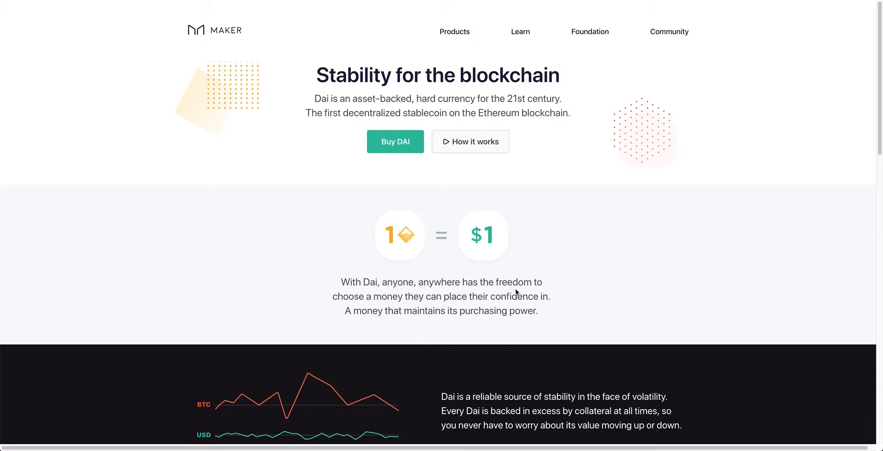
mouse_move(409, 307)
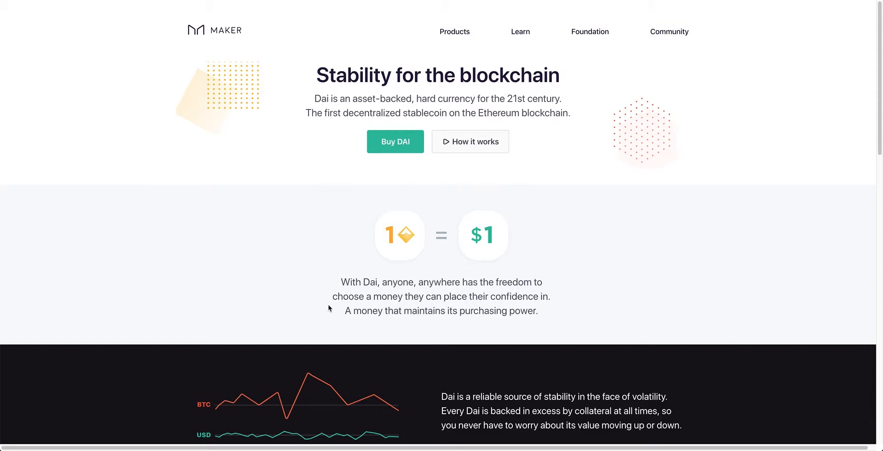
mouse_move(484, 361)
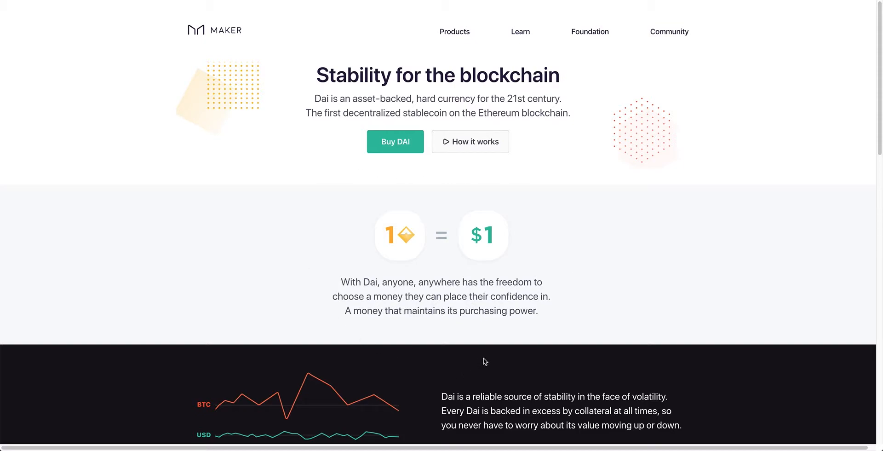
mouse_move(521, 338)
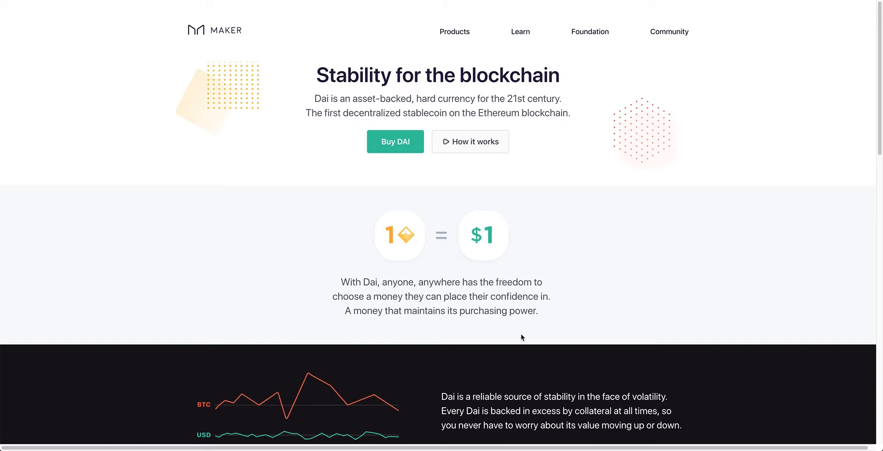
mouse_move(519, 220)
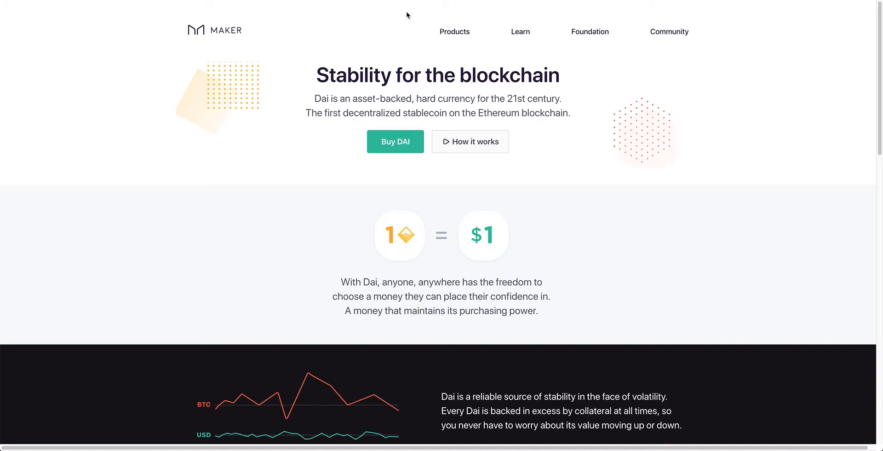
mouse_move(371, 20)
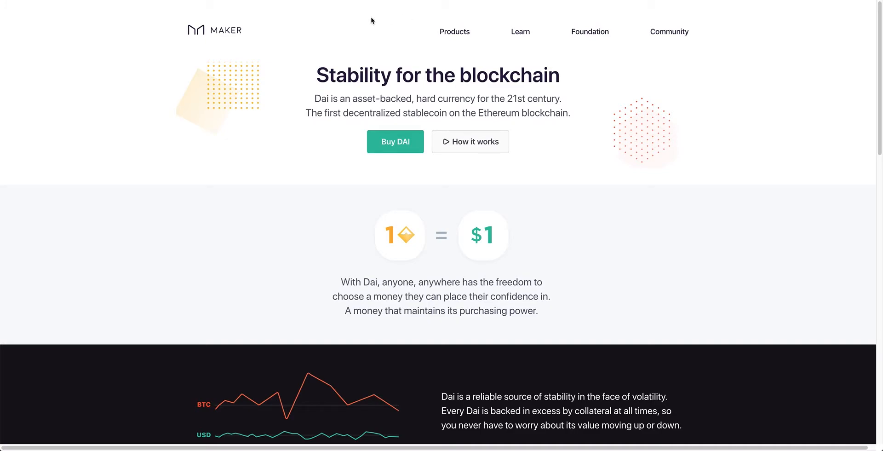
mouse_move(332, 52)
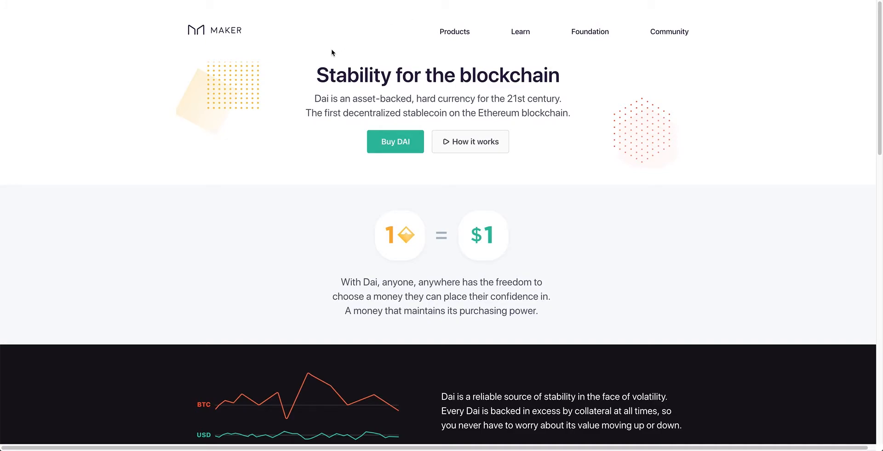